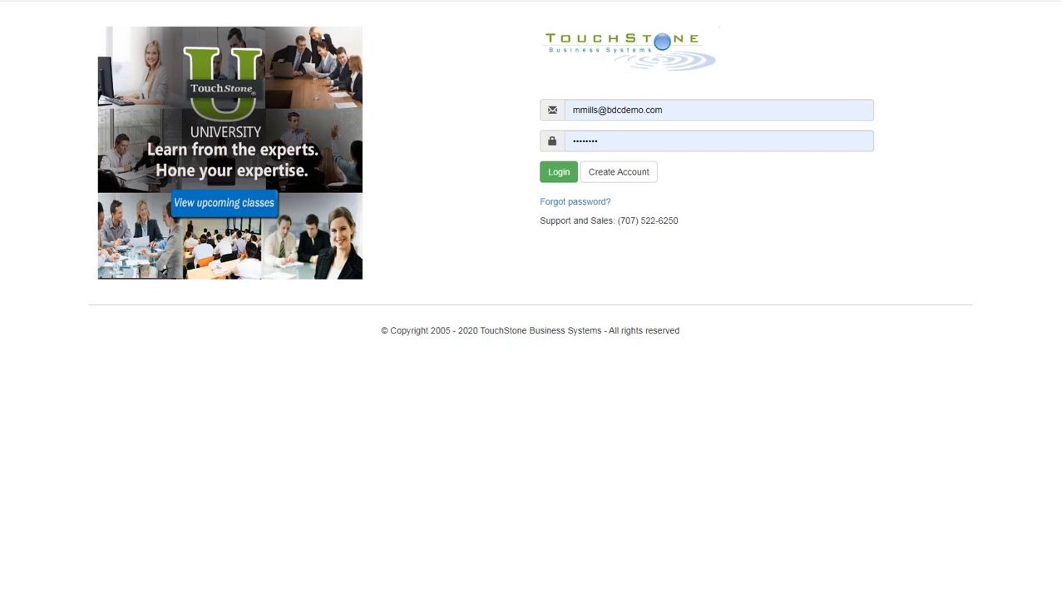
pyautogui.moveTo(526, 199)
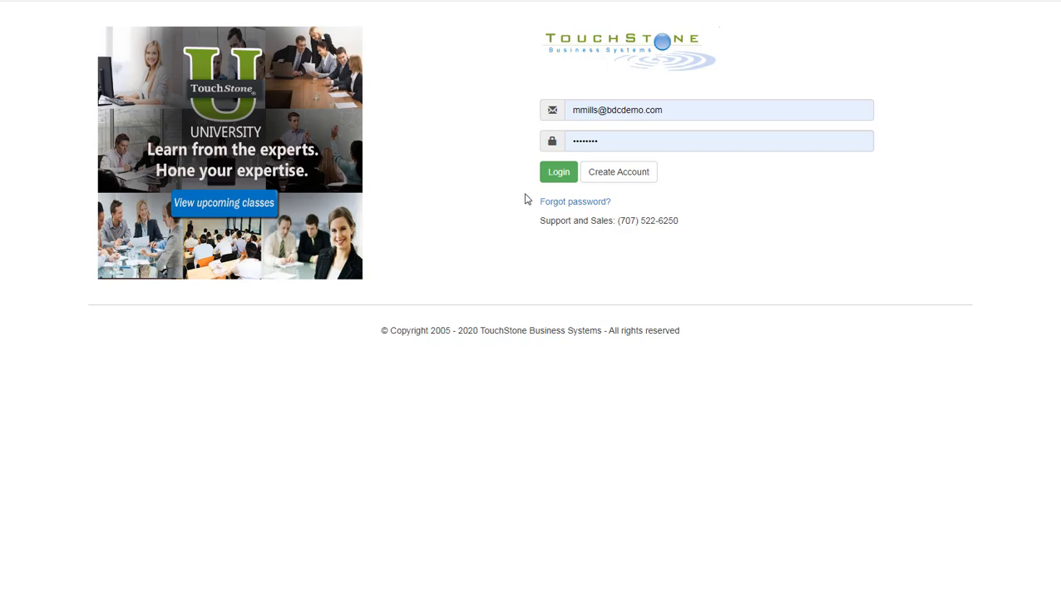
# Sign in with the saved demo credentials to reach the Dashboard.
pyautogui.click(559, 171)
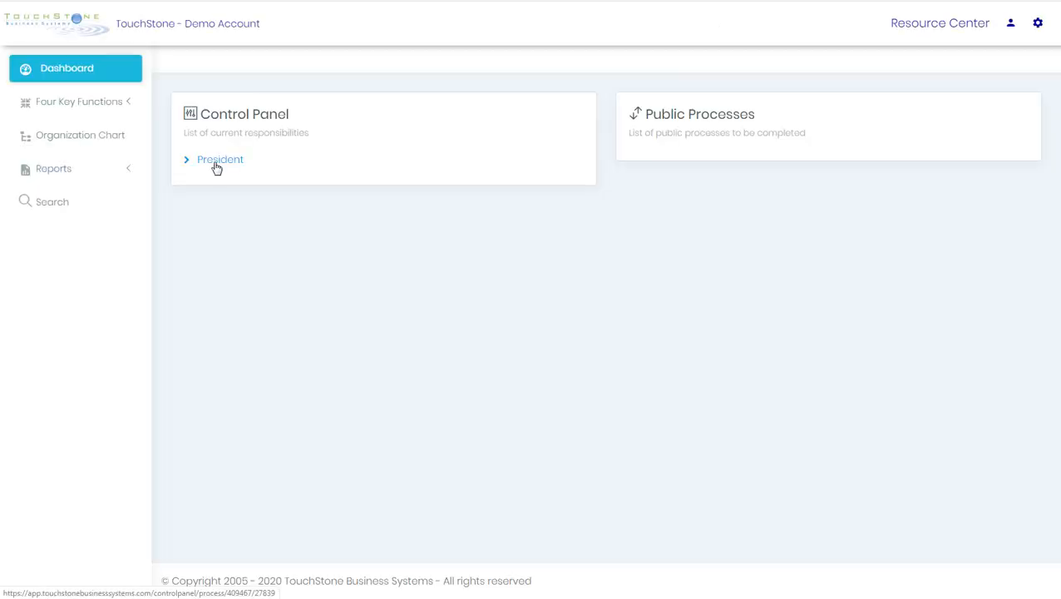
pyautogui.moveTo(66, 101)
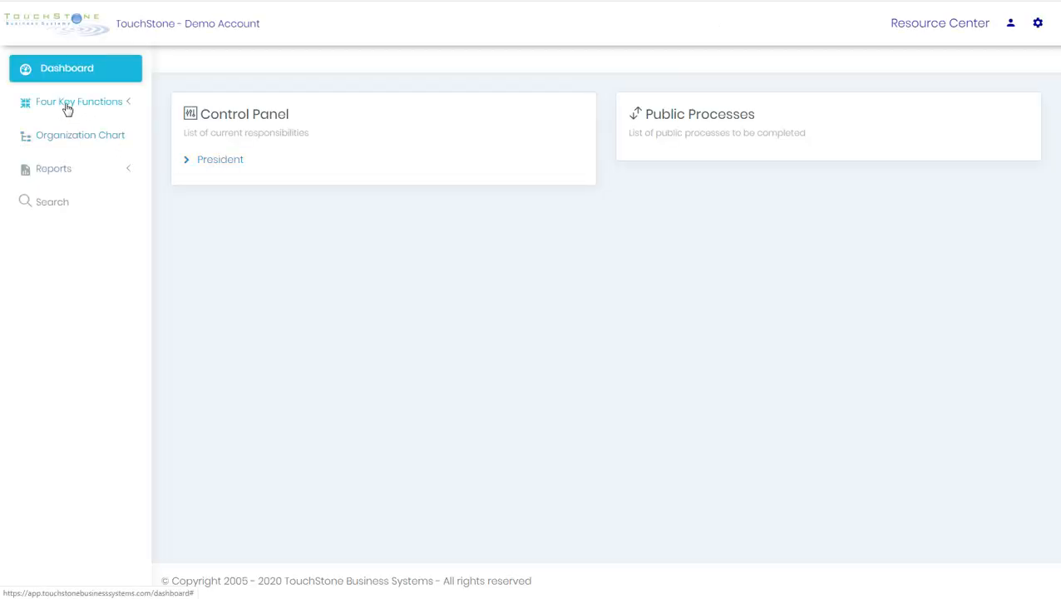
# Show the Library choices General Processes and Virtual Office Processes on Four Key Functions.
pyautogui.click(80, 102)
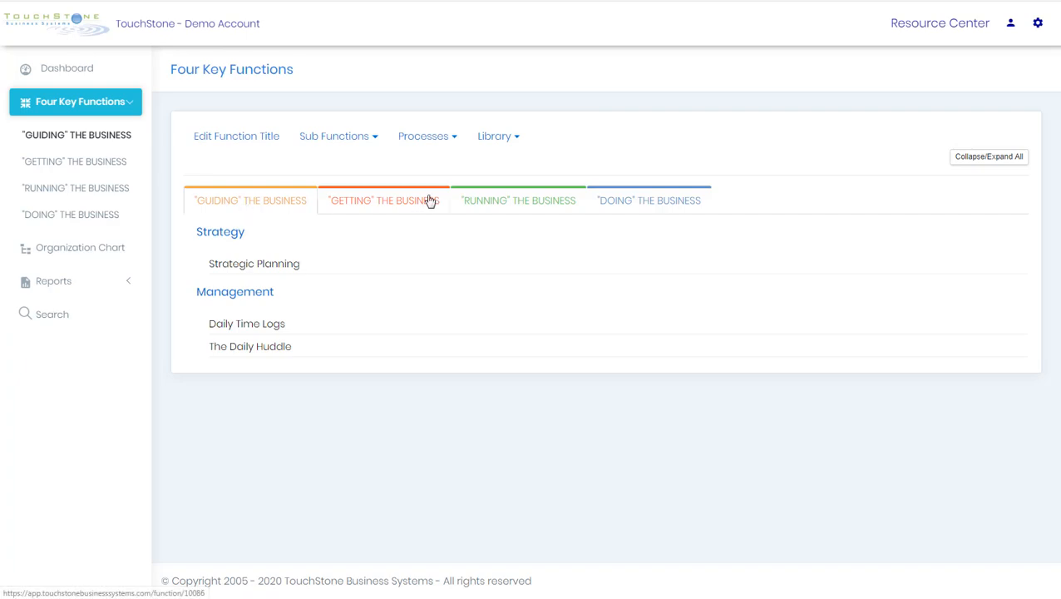
pyautogui.click(496, 136)
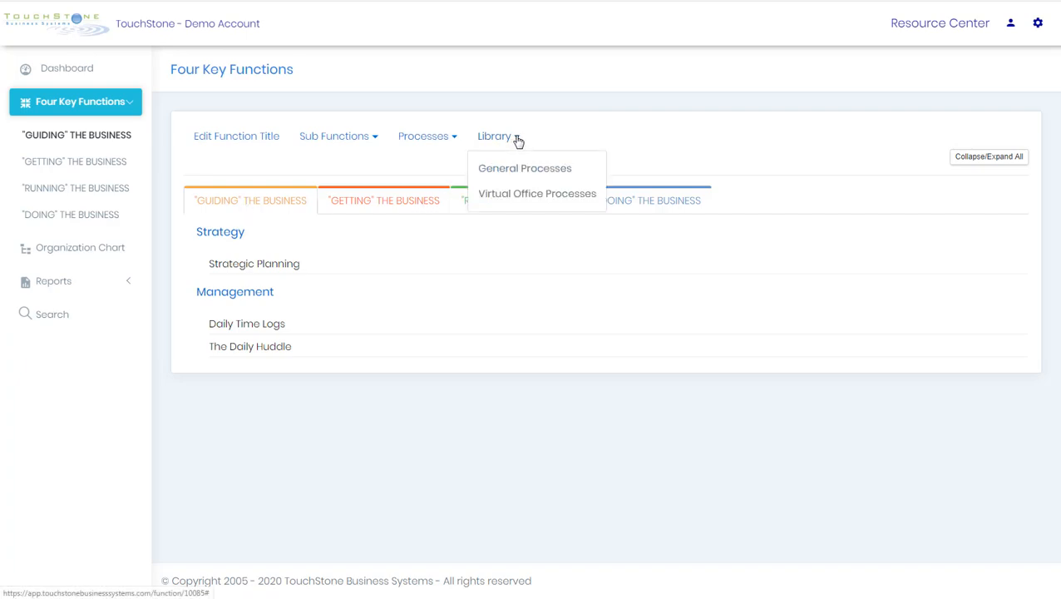
# Copy Process Development & Implementation from General Processes into the Management sub-function.
pyautogui.click(525, 168)
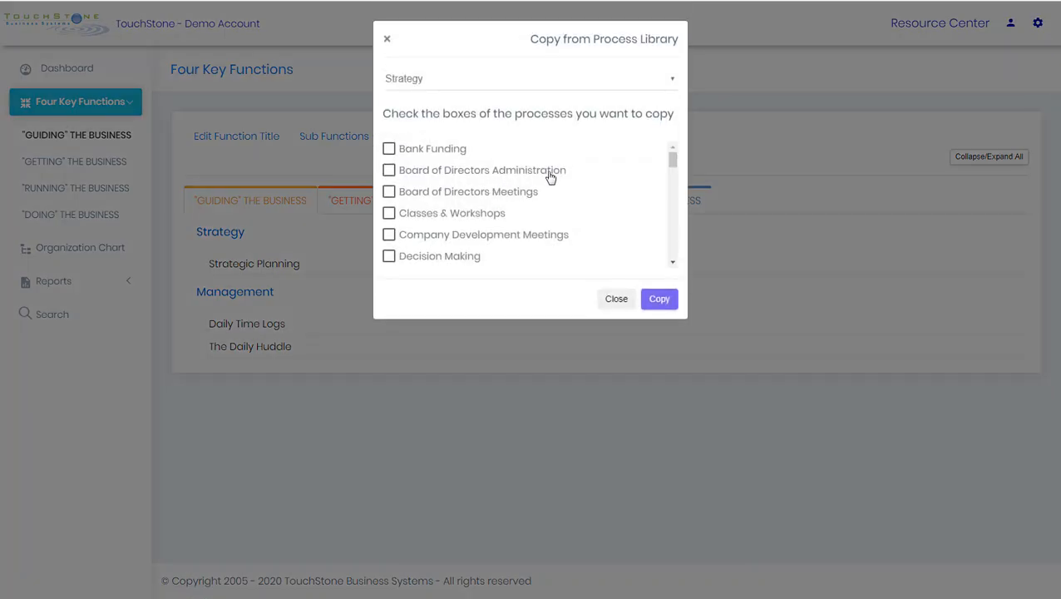
pyautogui.scroll(-3)
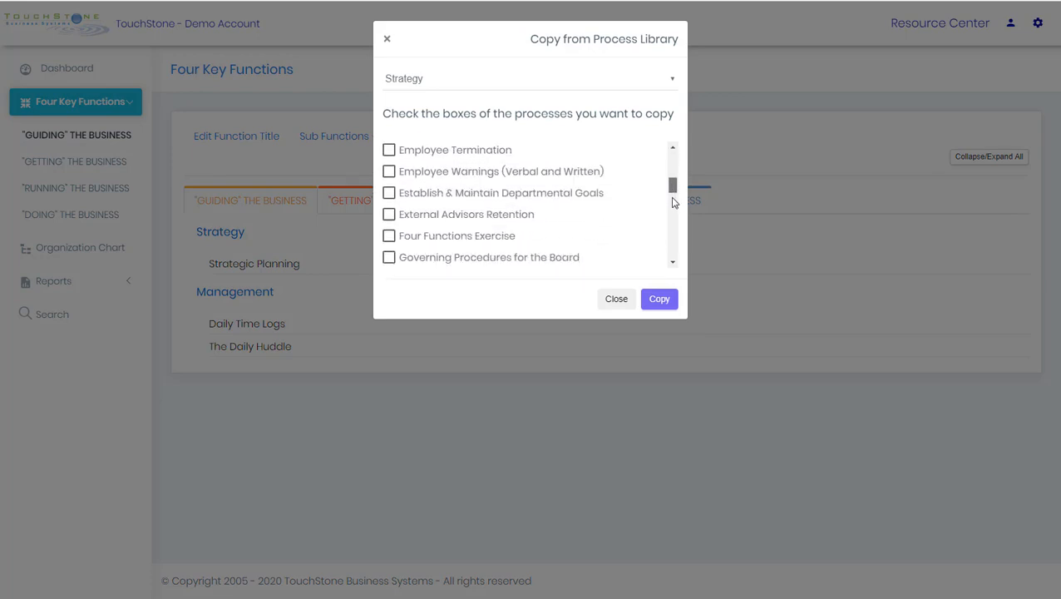
pyautogui.scroll(-3)
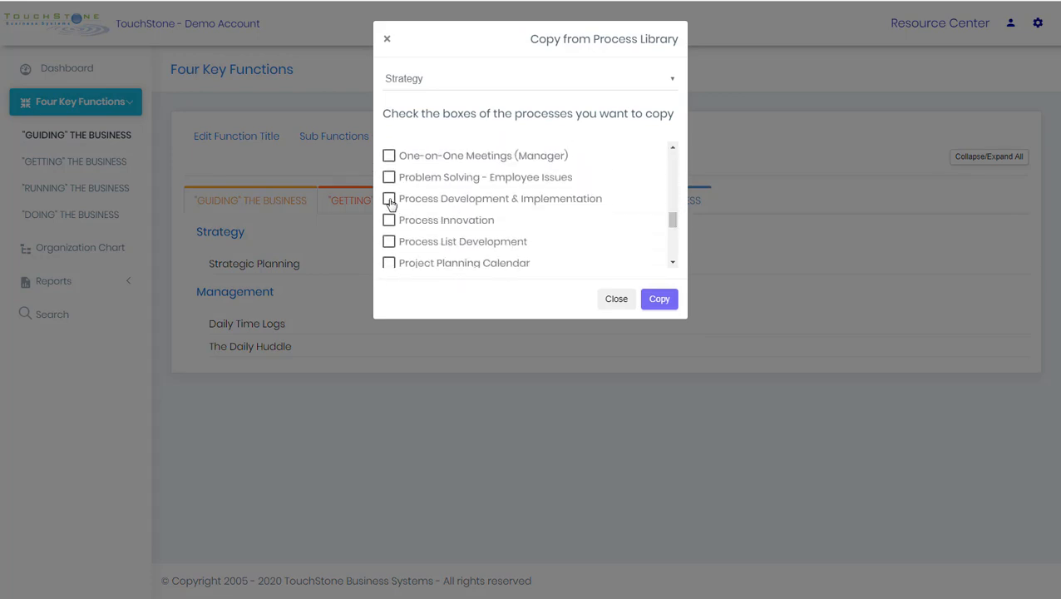
pyautogui.click(389, 198)
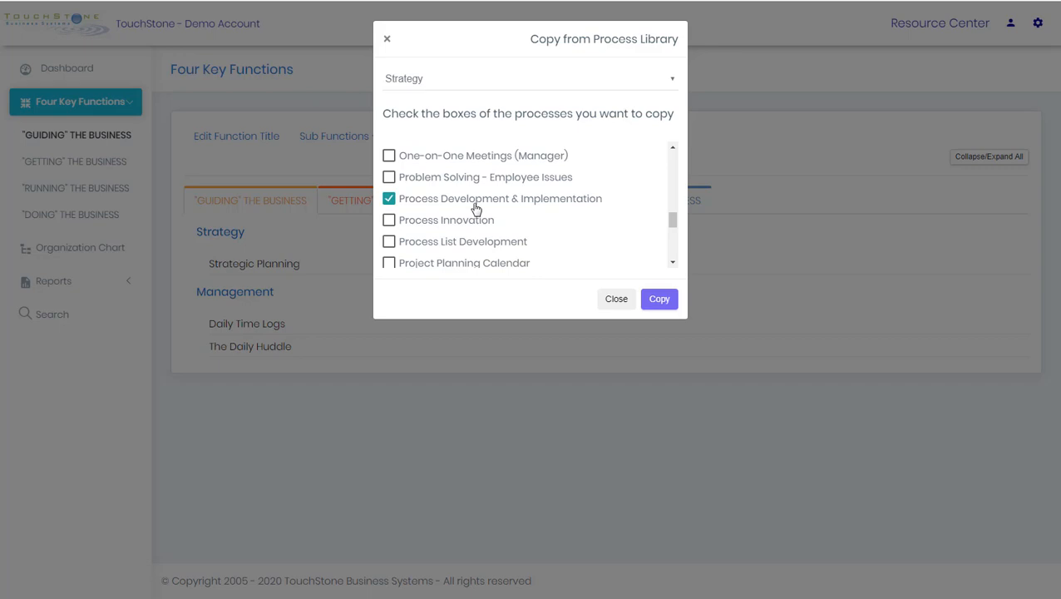
pyautogui.moveTo(675, 84)
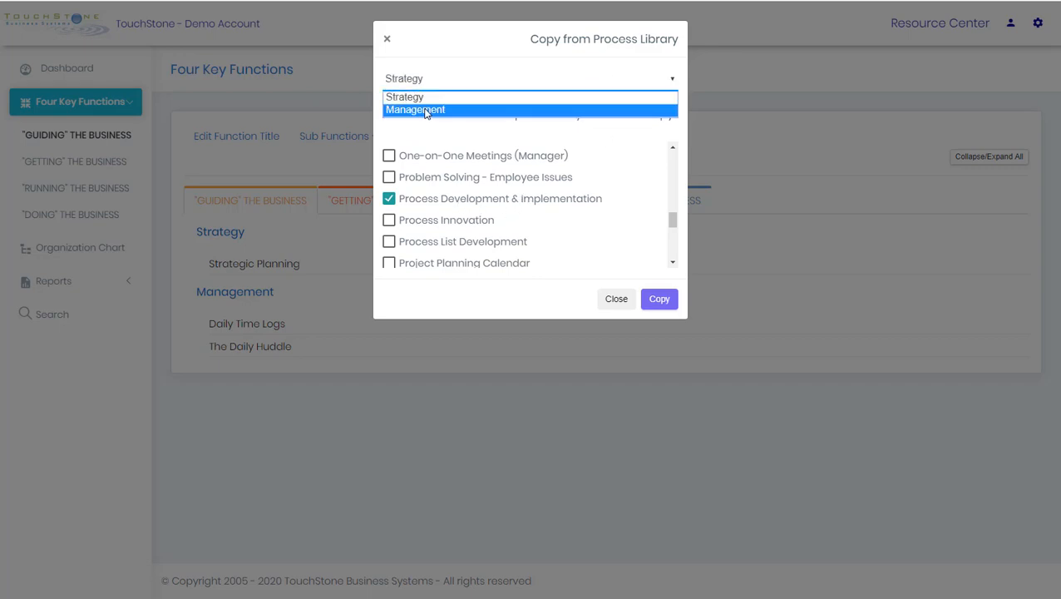
pyautogui.click(416, 110)
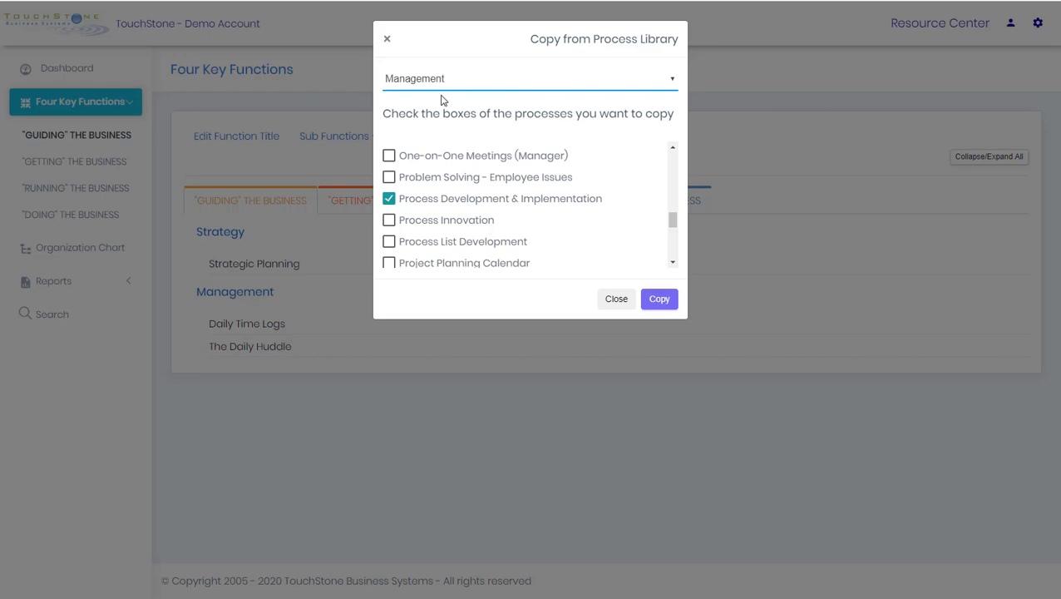
pyautogui.moveTo(226, 300)
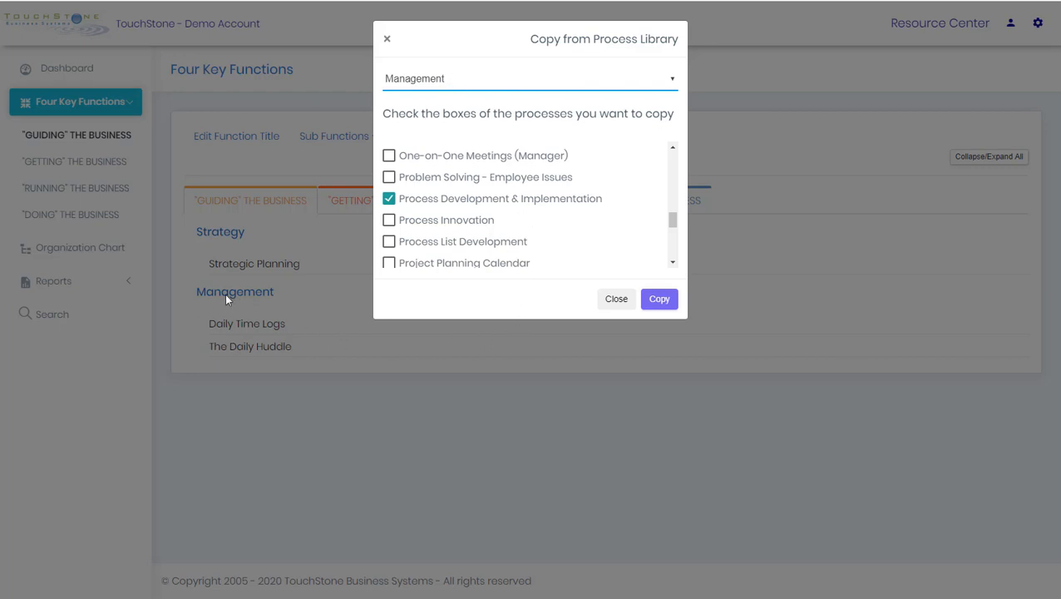
pyautogui.click(659, 299)
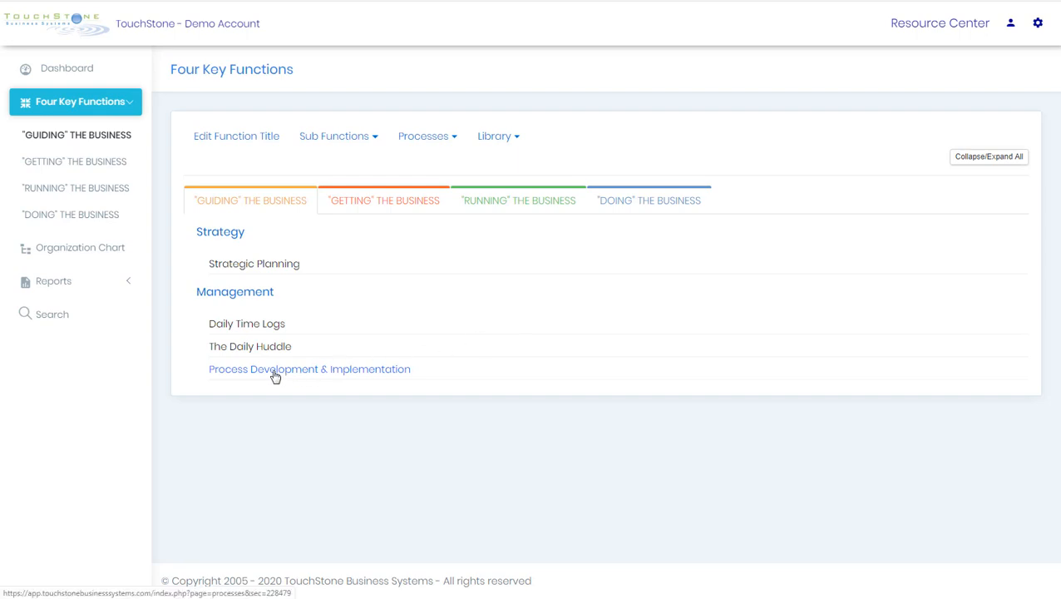
# View the copied Process Development & Implementation detail page and download its process-names xlsx.
pyautogui.click(310, 369)
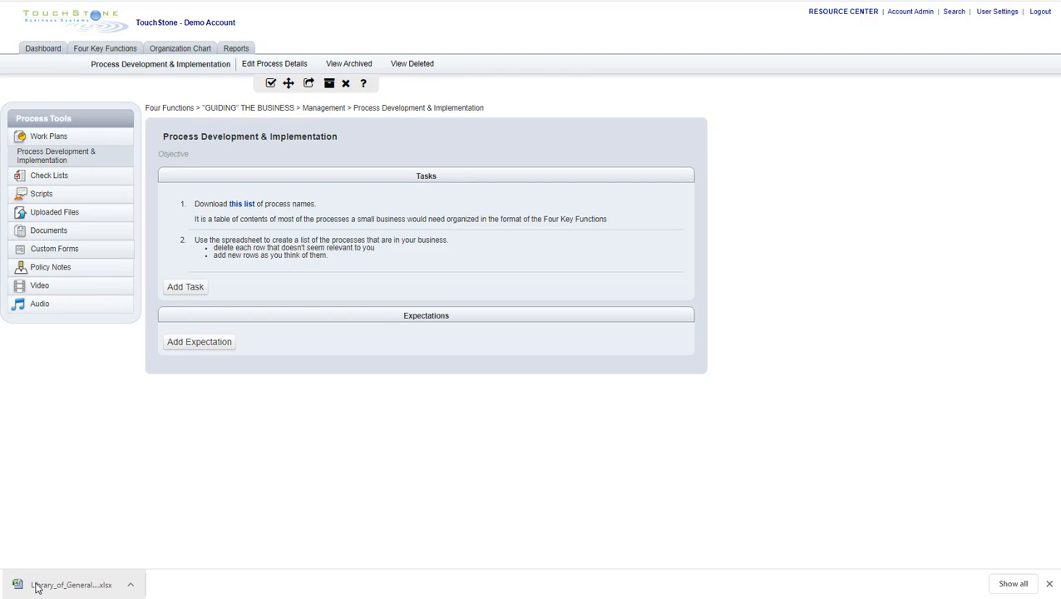
# Review the Library_of_General_Process sheet of process names and objectives in Excel.
pyautogui.click(70, 584)
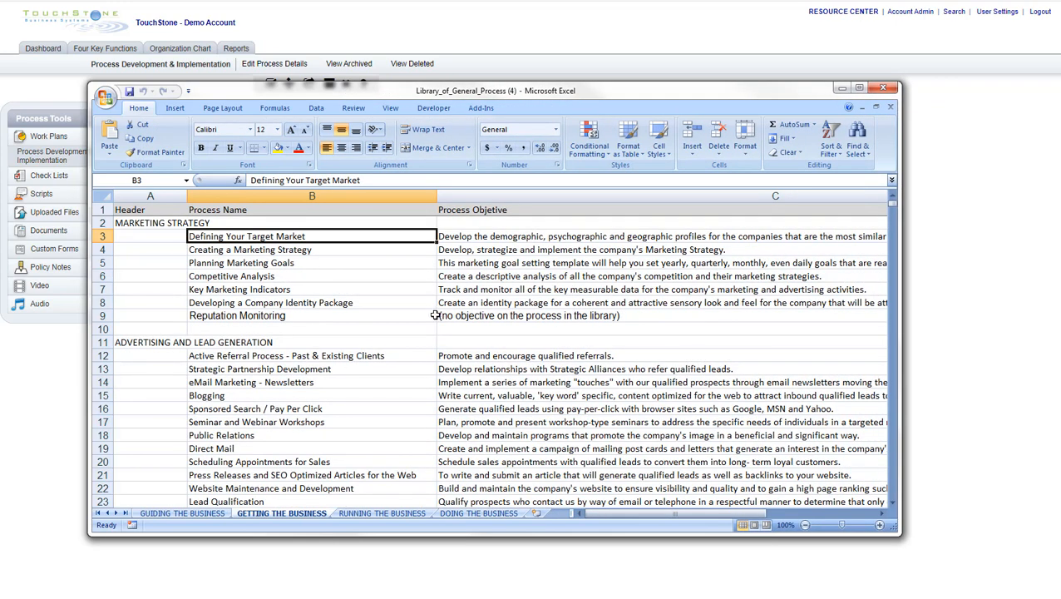
pyautogui.scroll(-3)
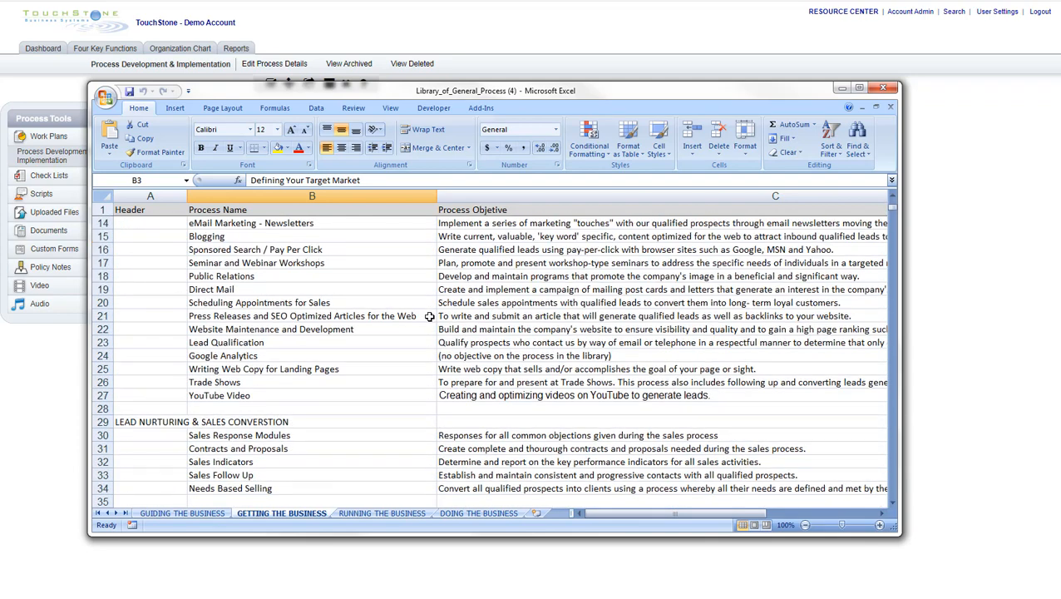
pyautogui.scroll(3)
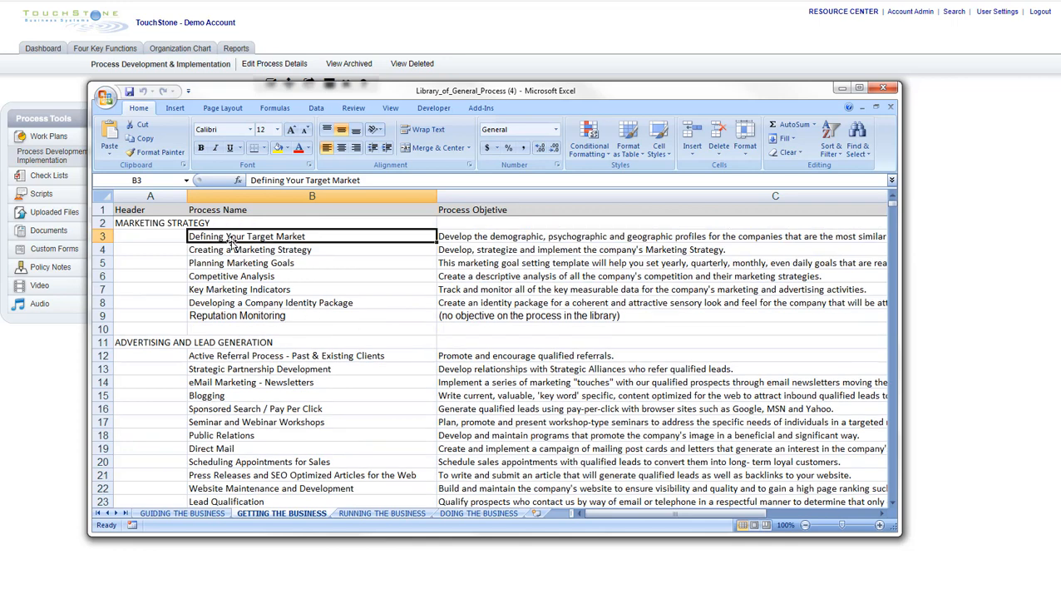
pyautogui.moveTo(439, 309)
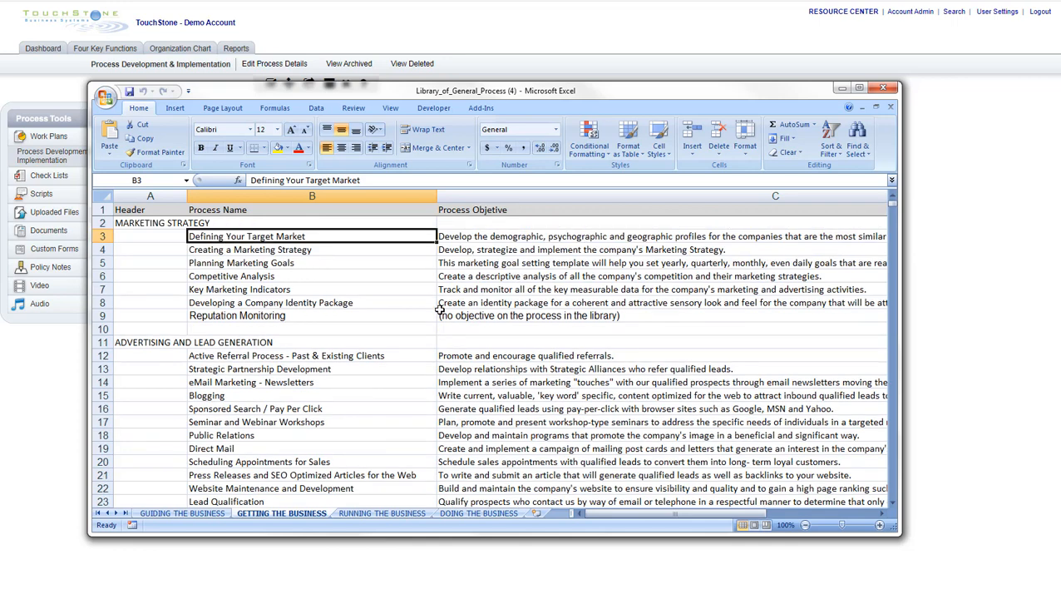
pyautogui.moveTo(858, 68)
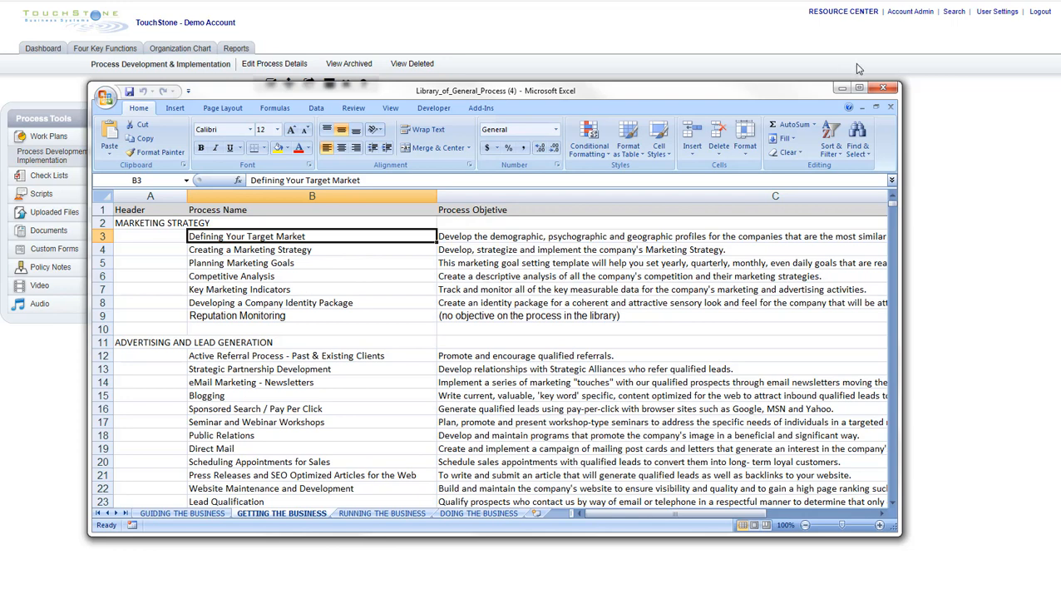